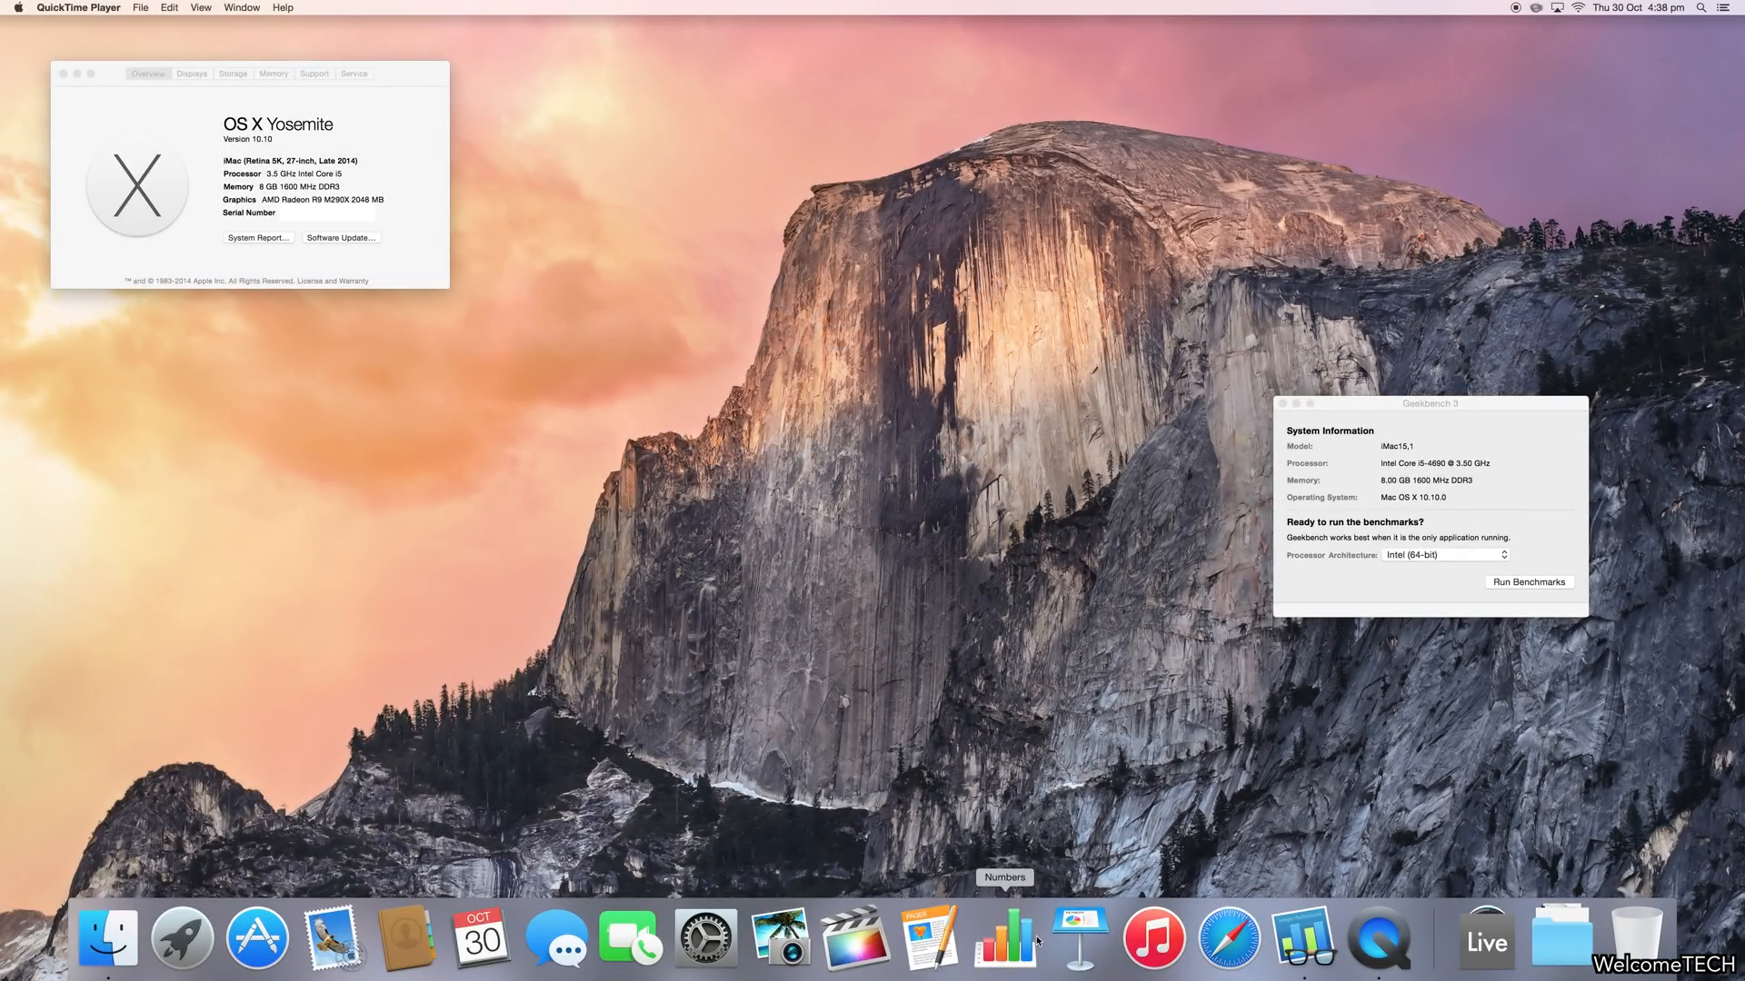
pyautogui.moveTo(669, 195)
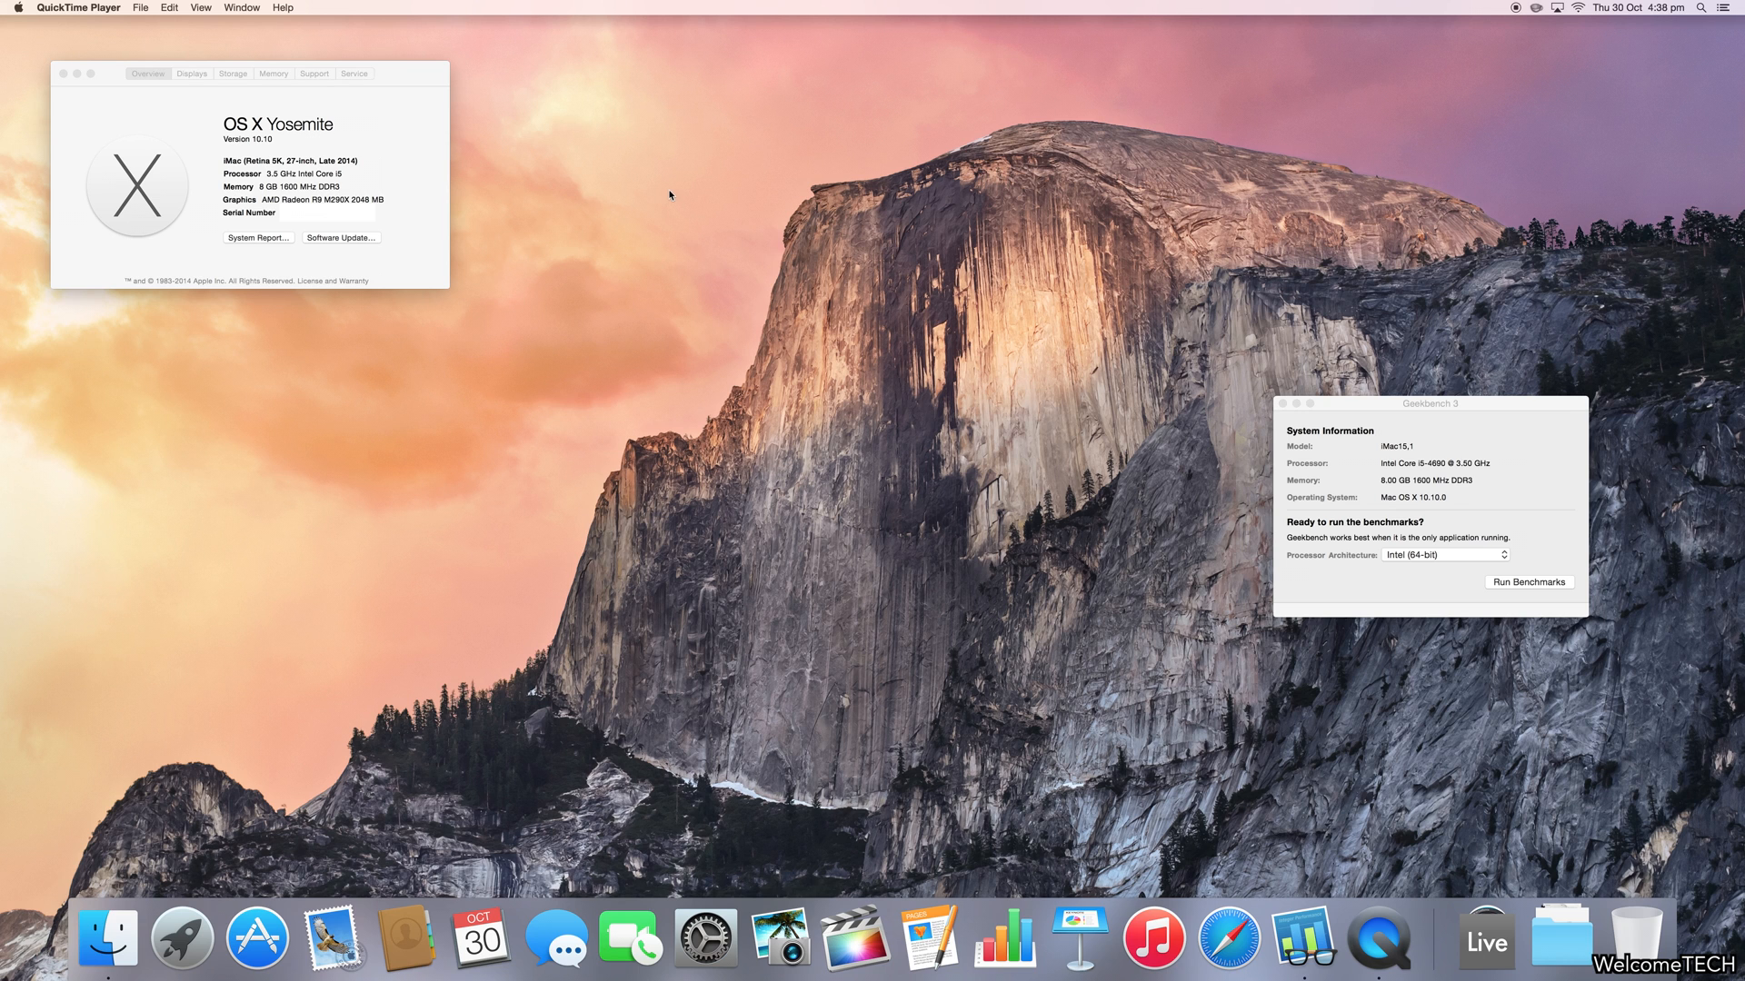
pyautogui.moveTo(267, 159)
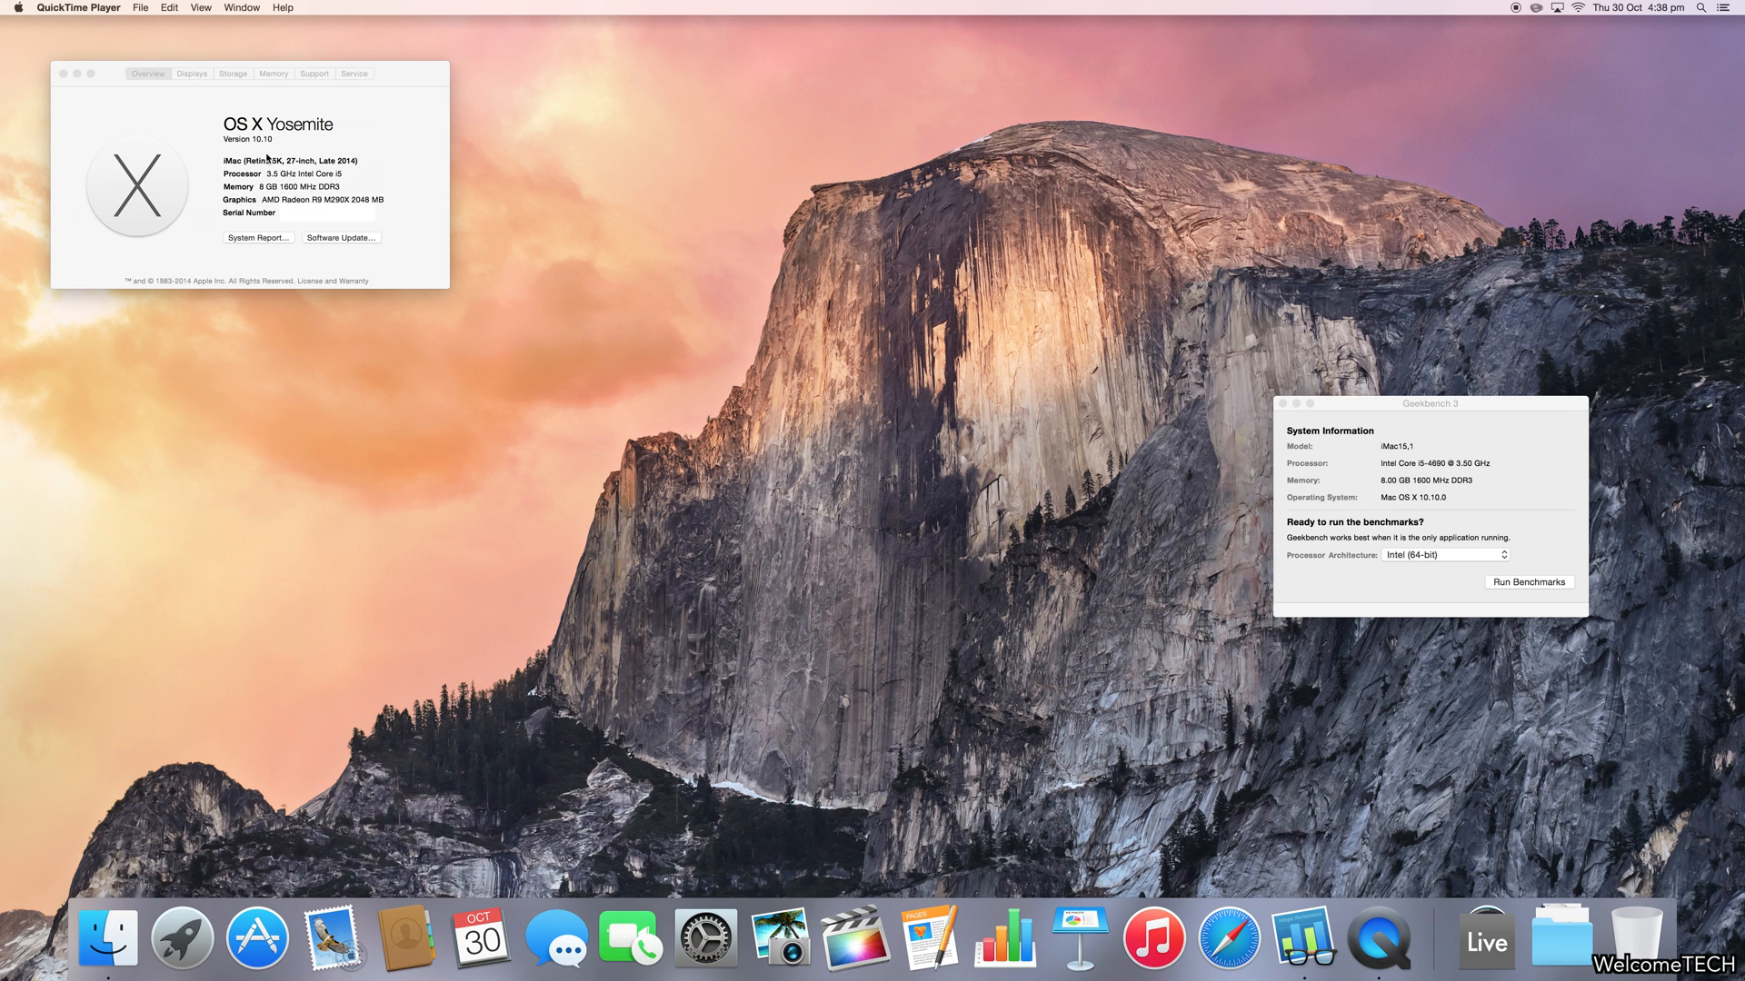
# - Check the Mac's display, storage and memory details in About This Mac
pyautogui.click(192, 74)
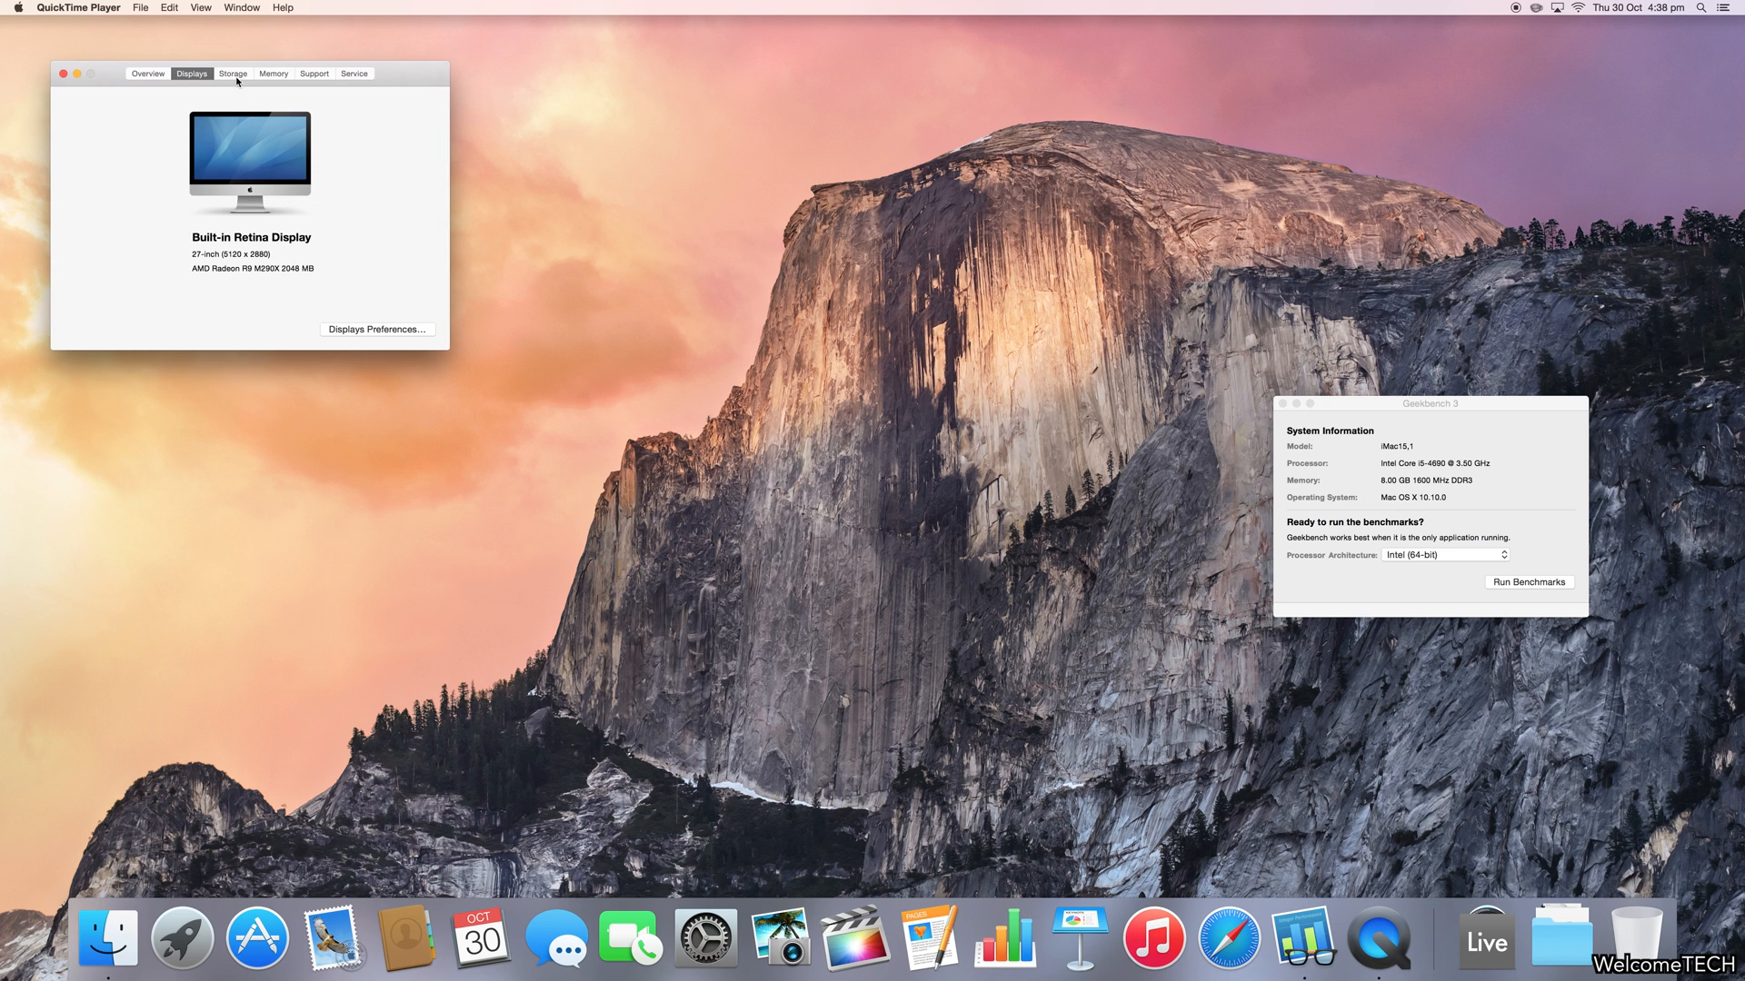
pyautogui.click(233, 73)
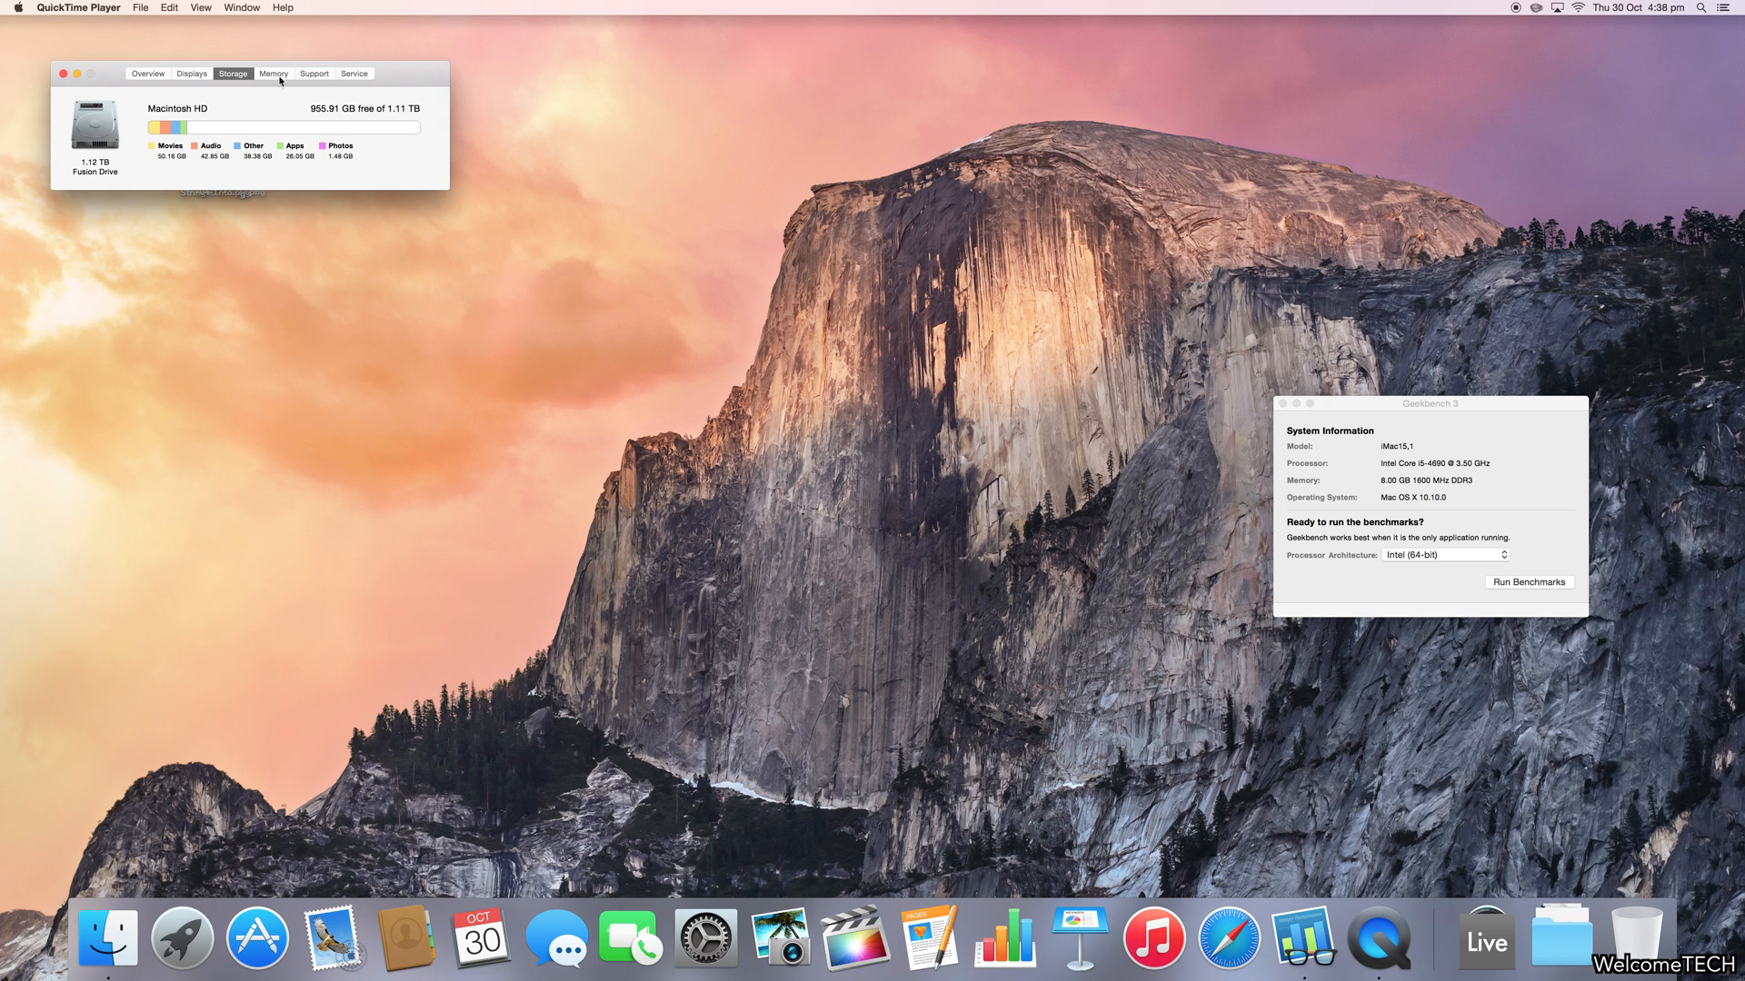
pyautogui.click(272, 73)
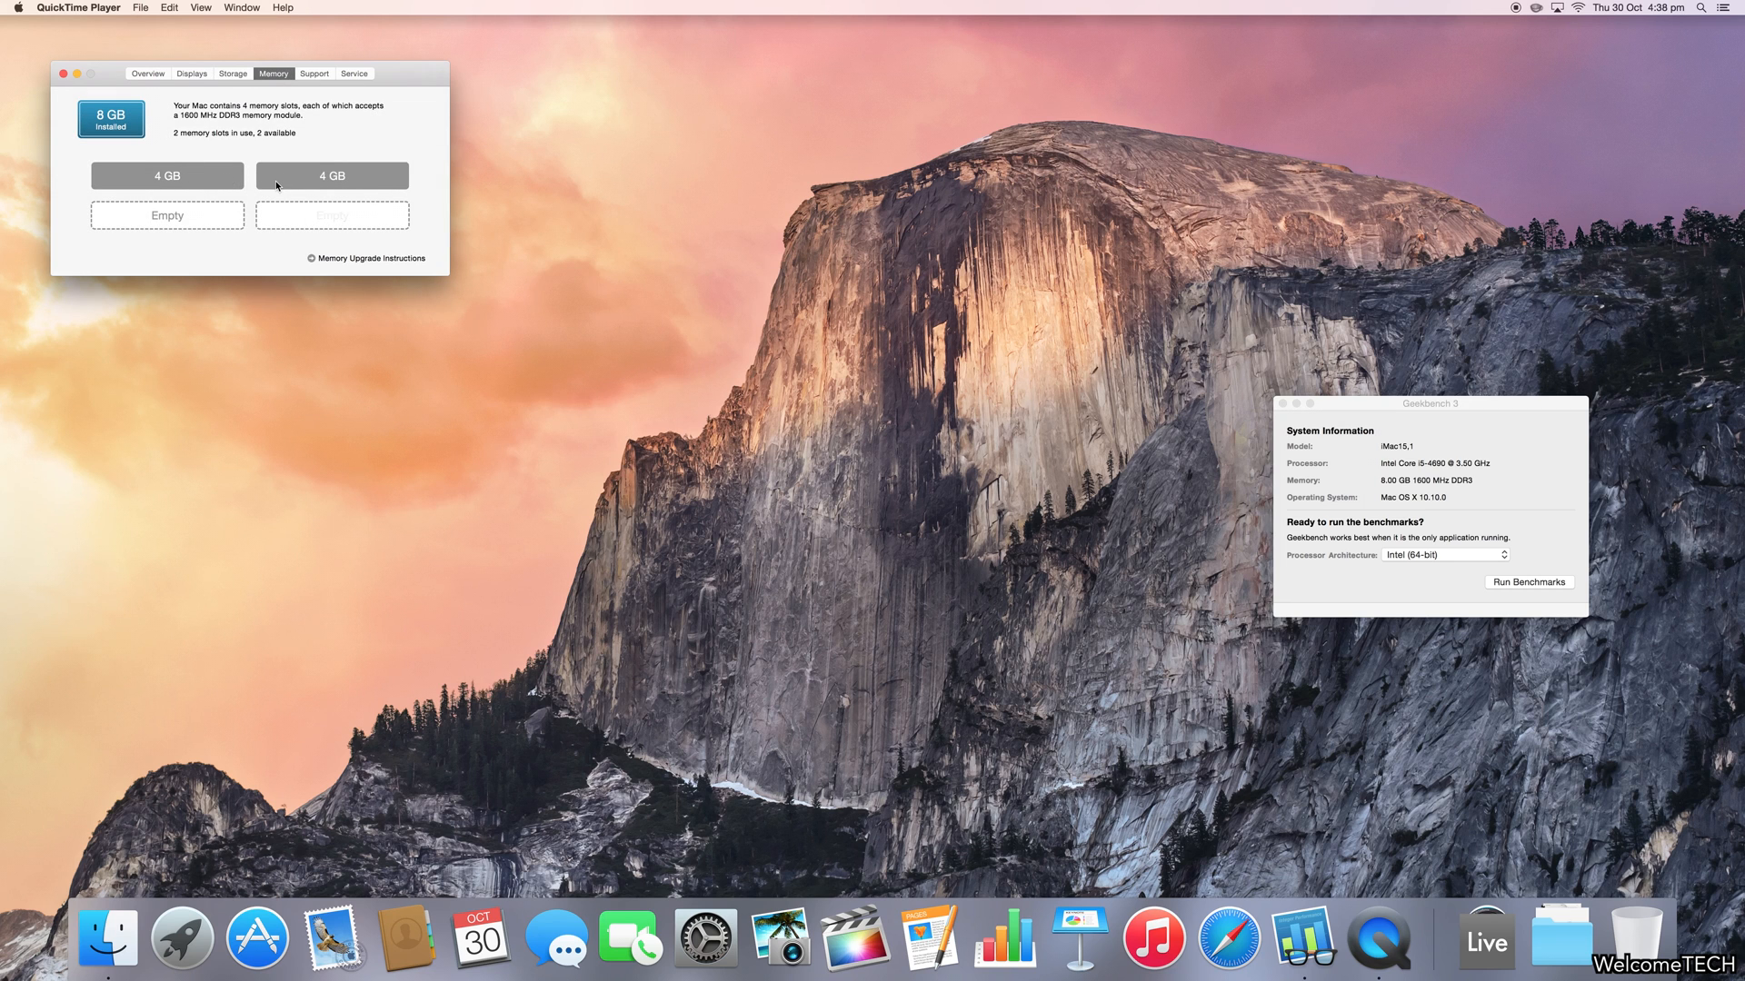
# - Return to the system overview, move the Geekbench window higher, and start the benchmarks
pyautogui.click(147, 74)
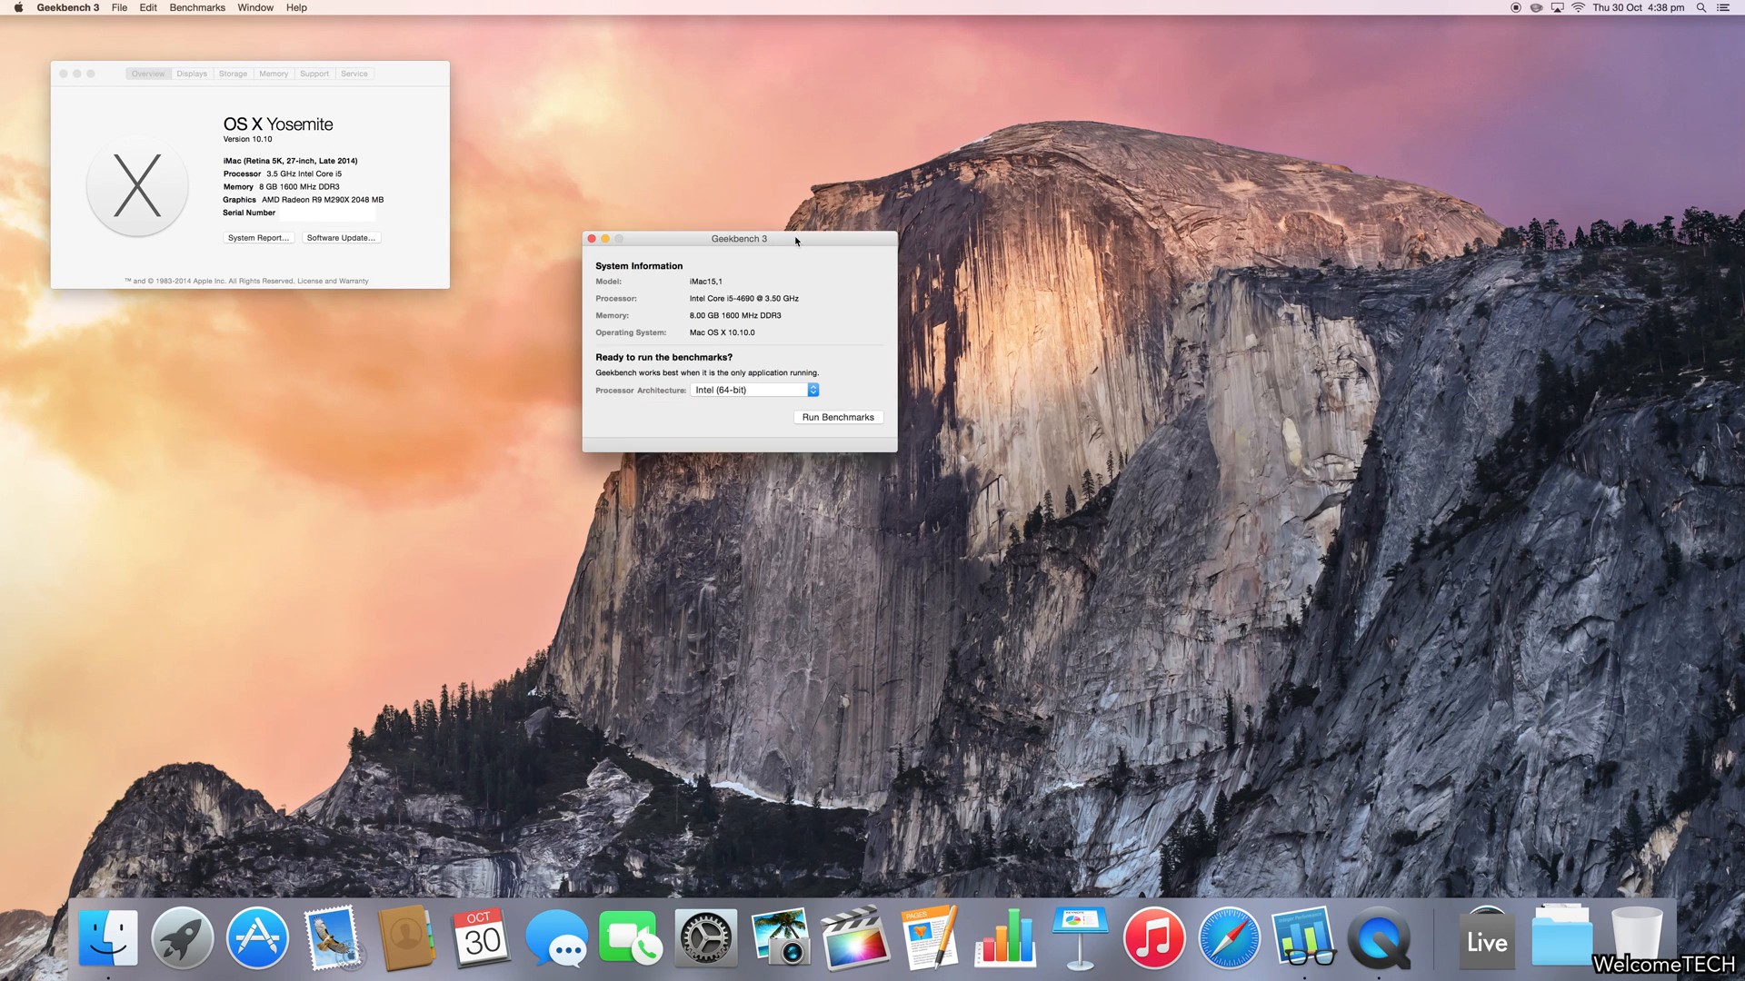
pyautogui.moveTo(738, 238); pyautogui.dragTo(879, 95)
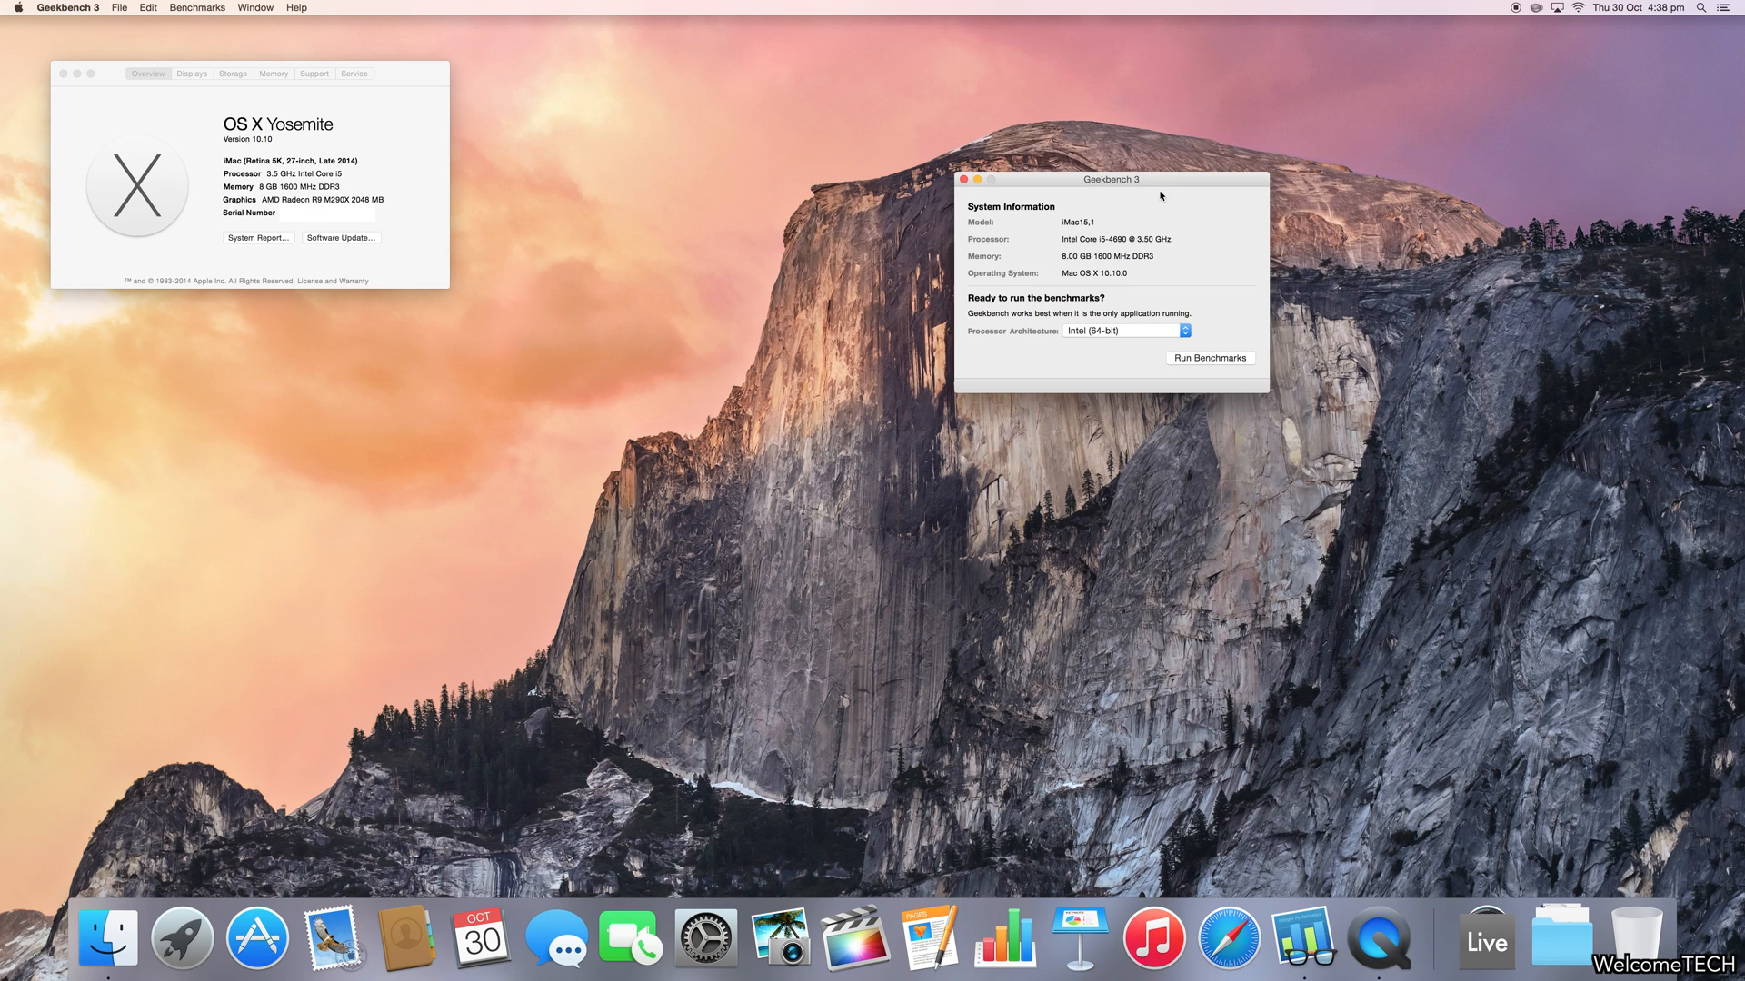
pyautogui.moveTo(1124, 189)
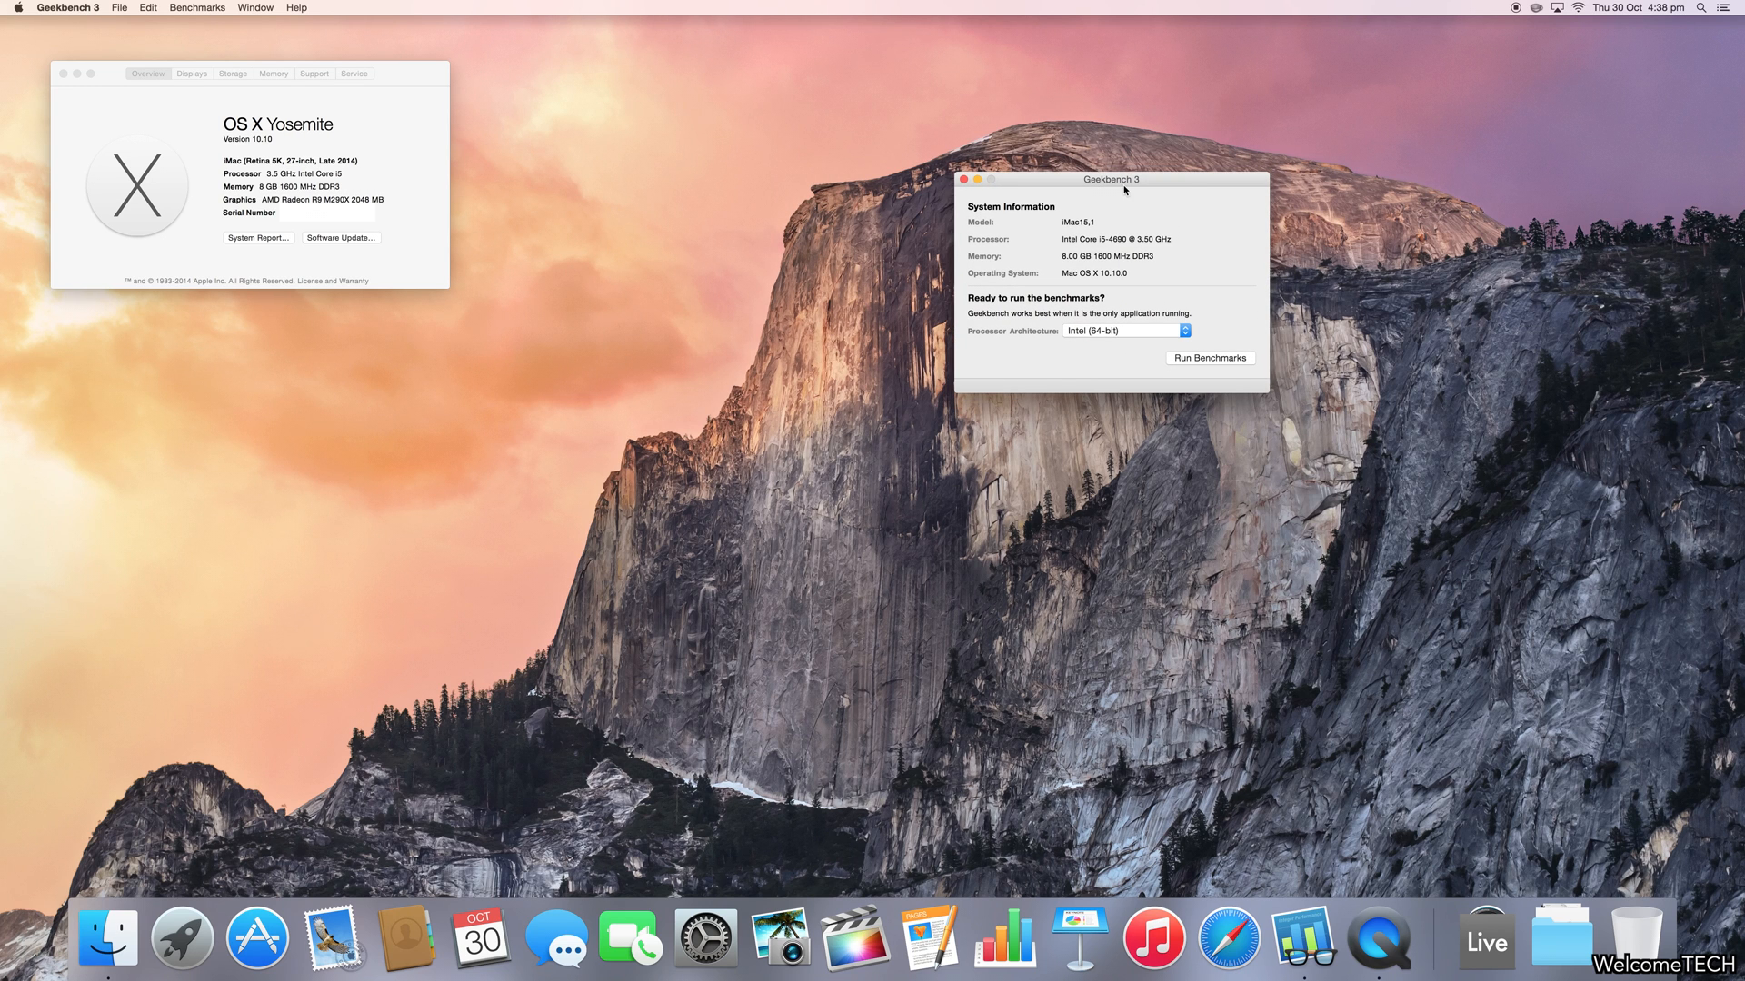
pyautogui.moveTo(1211, 358)
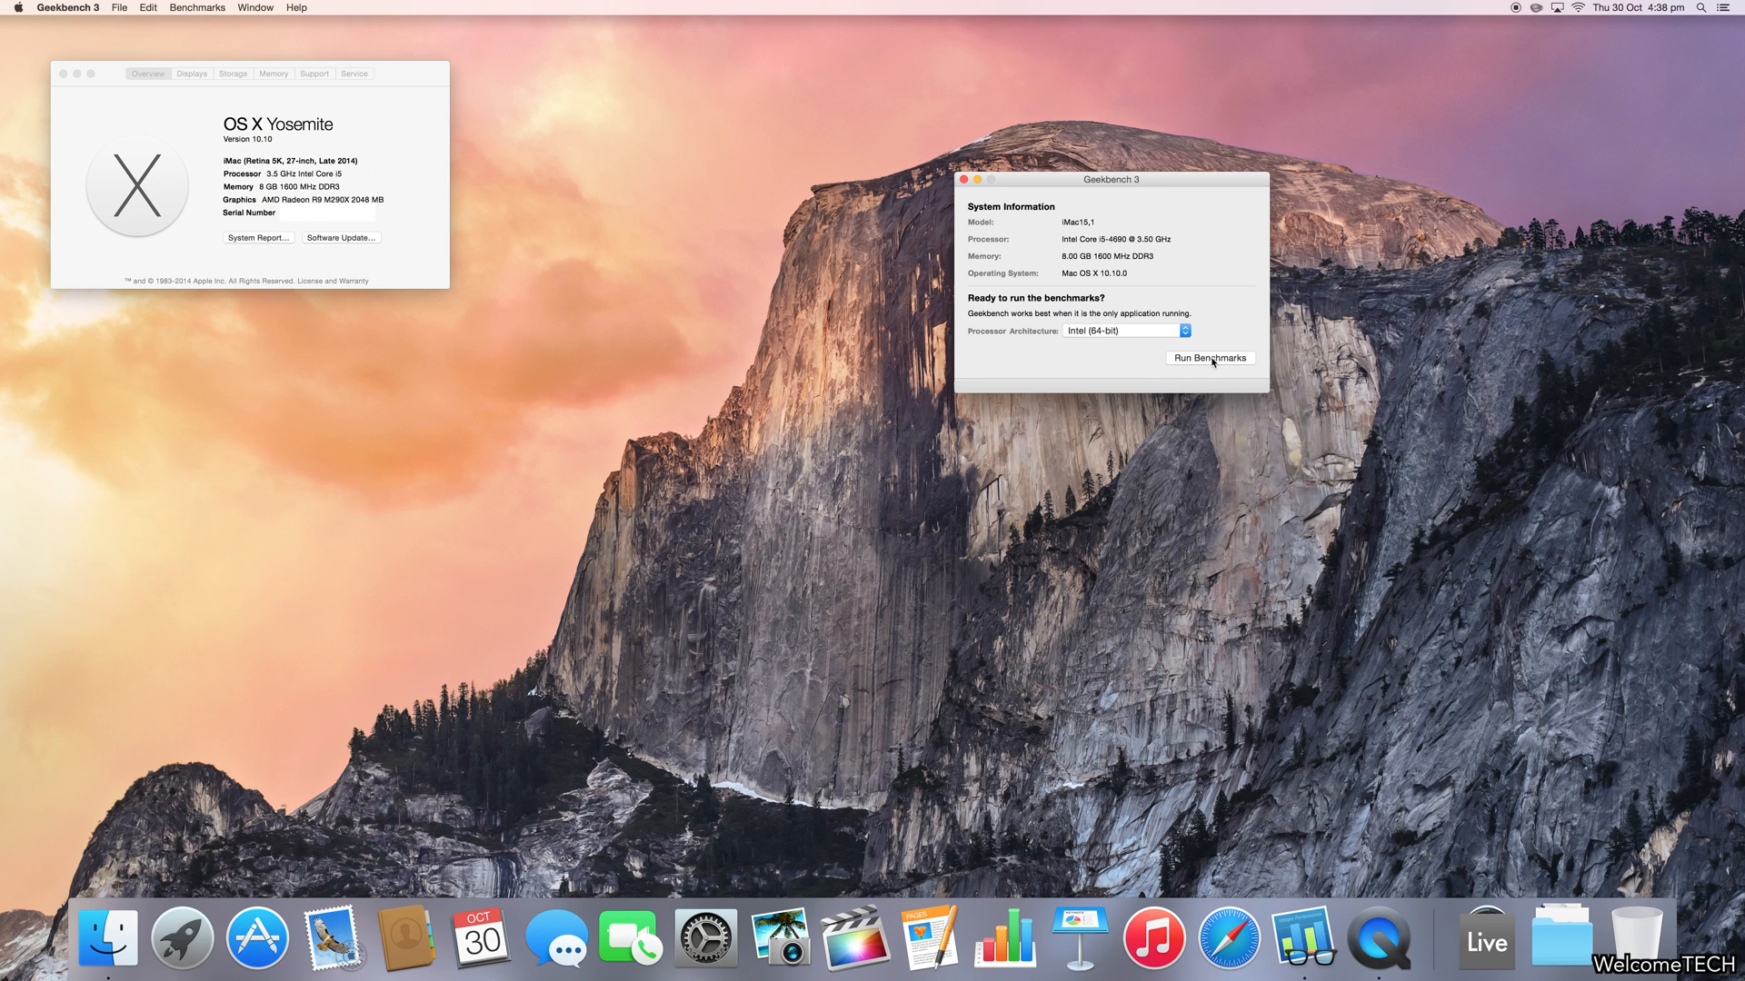
pyautogui.click(1209, 357)
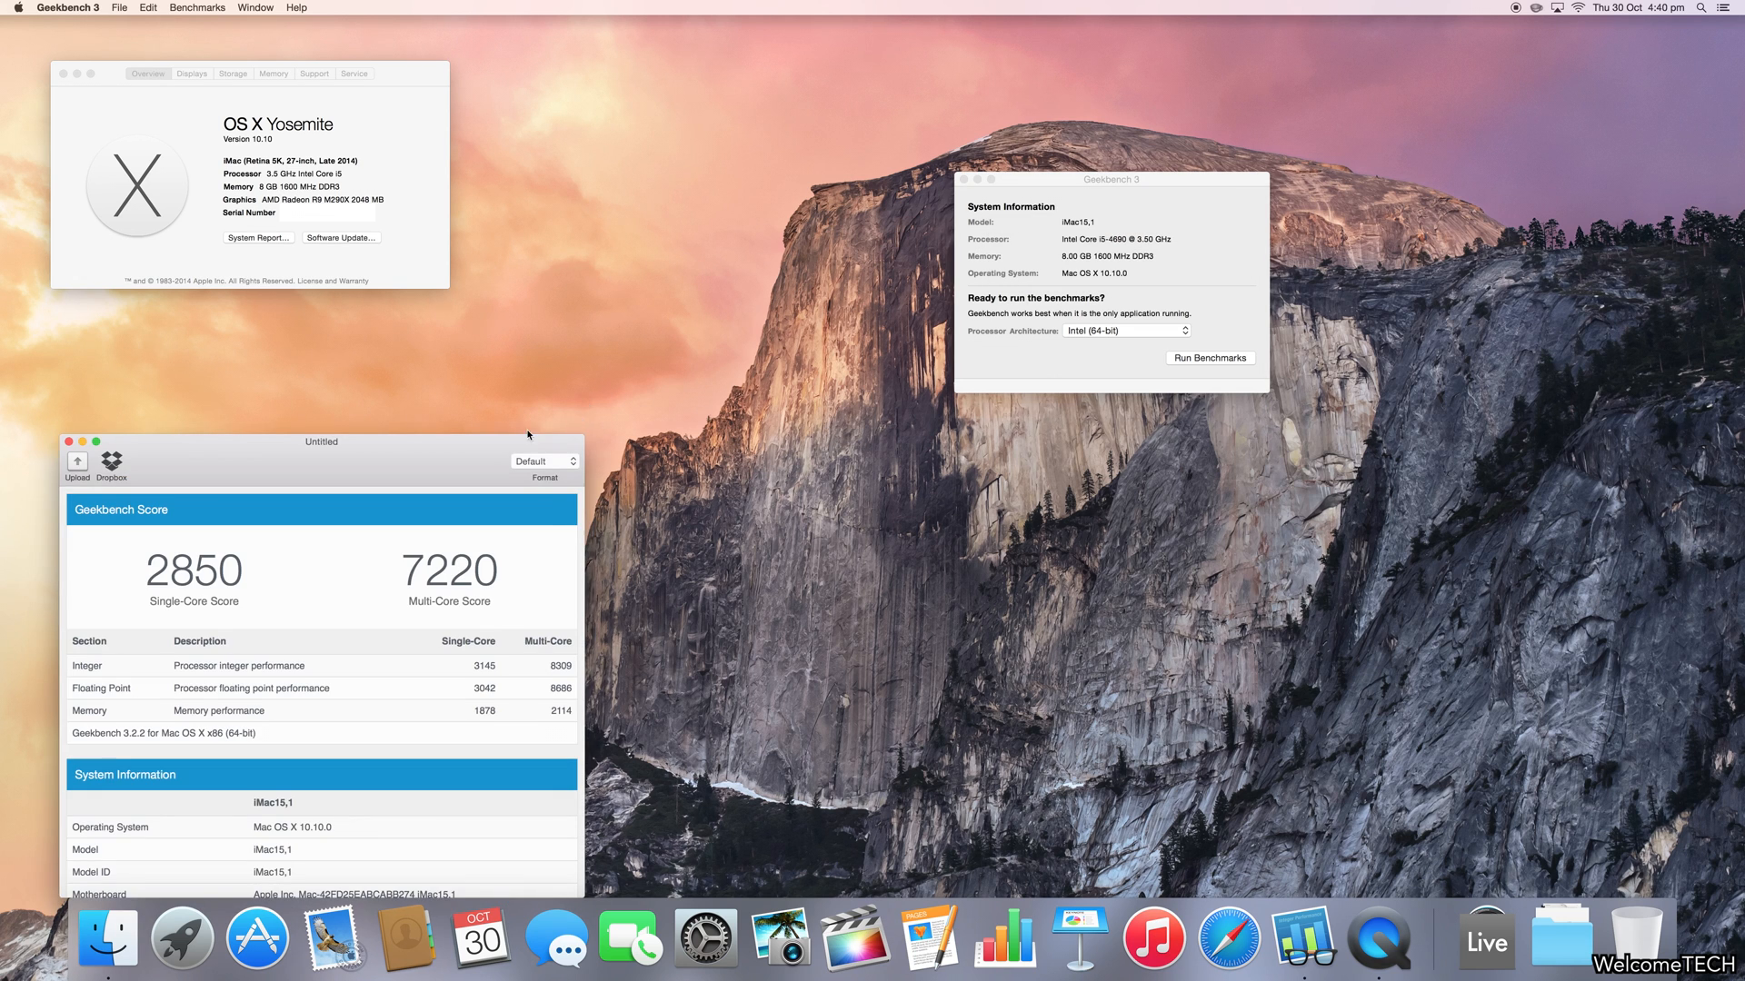
# - Move the Geekbench results window showing 2850 and 7220 to the screen centre
pyautogui.moveTo(320, 442); pyautogui.dragTo(596, 352)
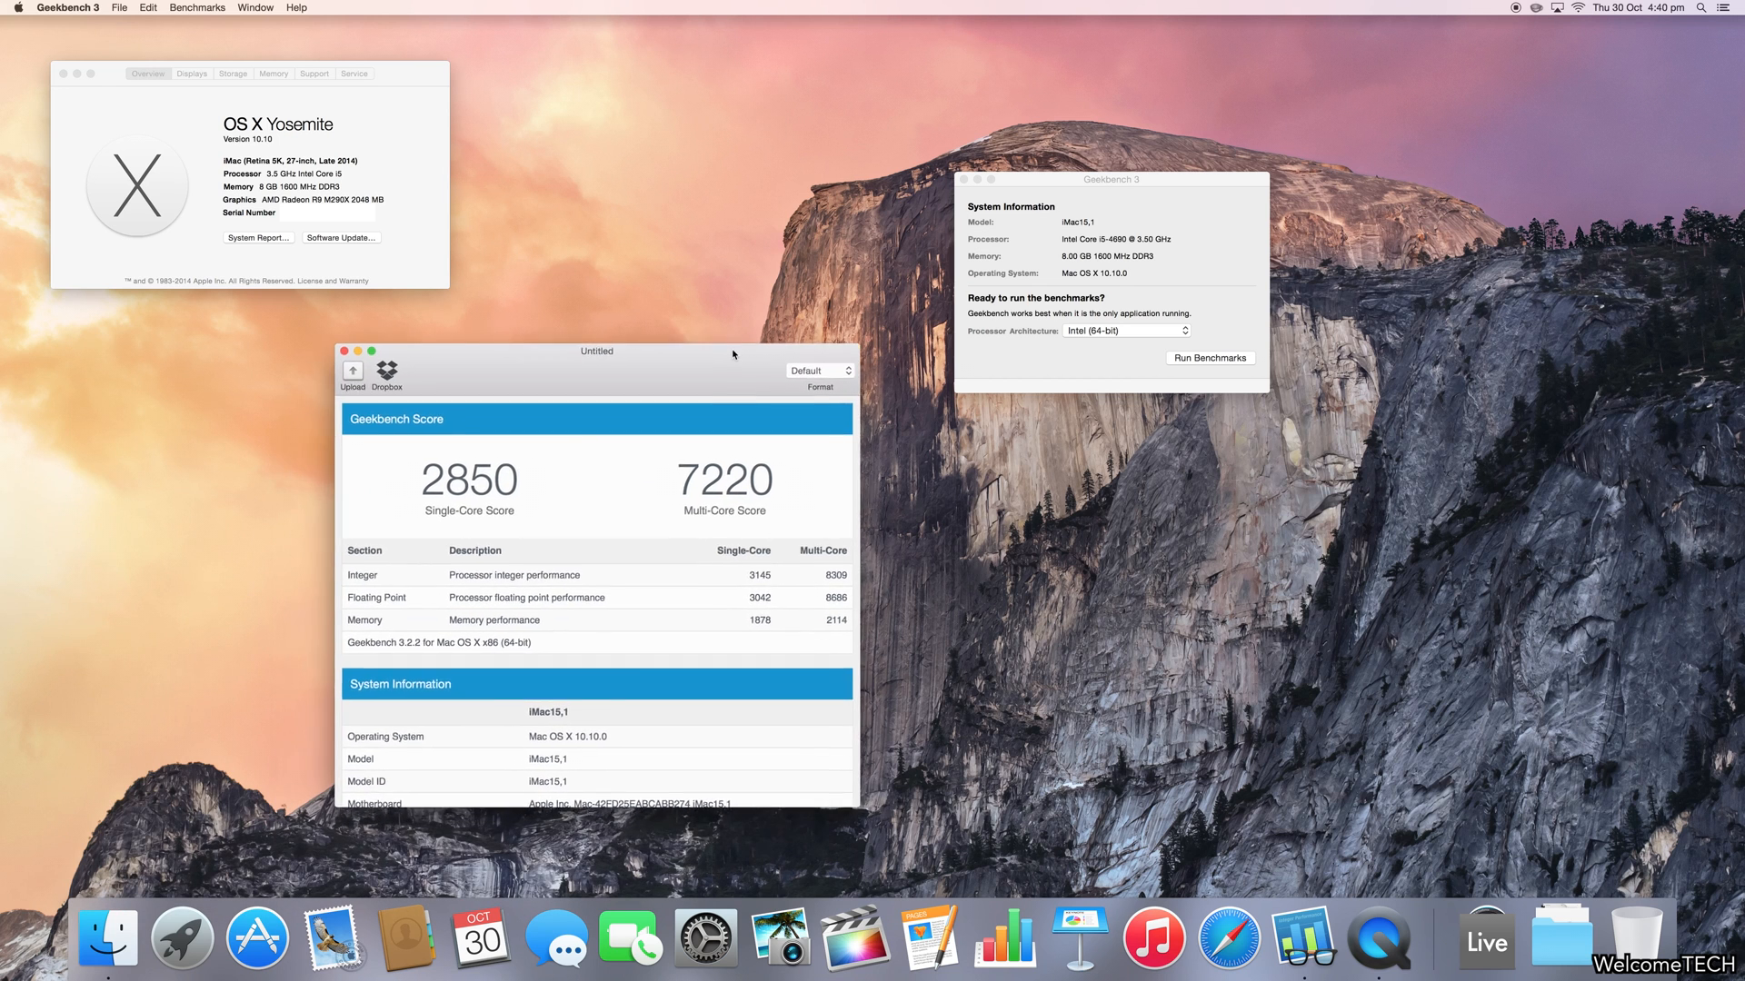
pyautogui.moveTo(598, 352); pyautogui.dragTo(624, 335)
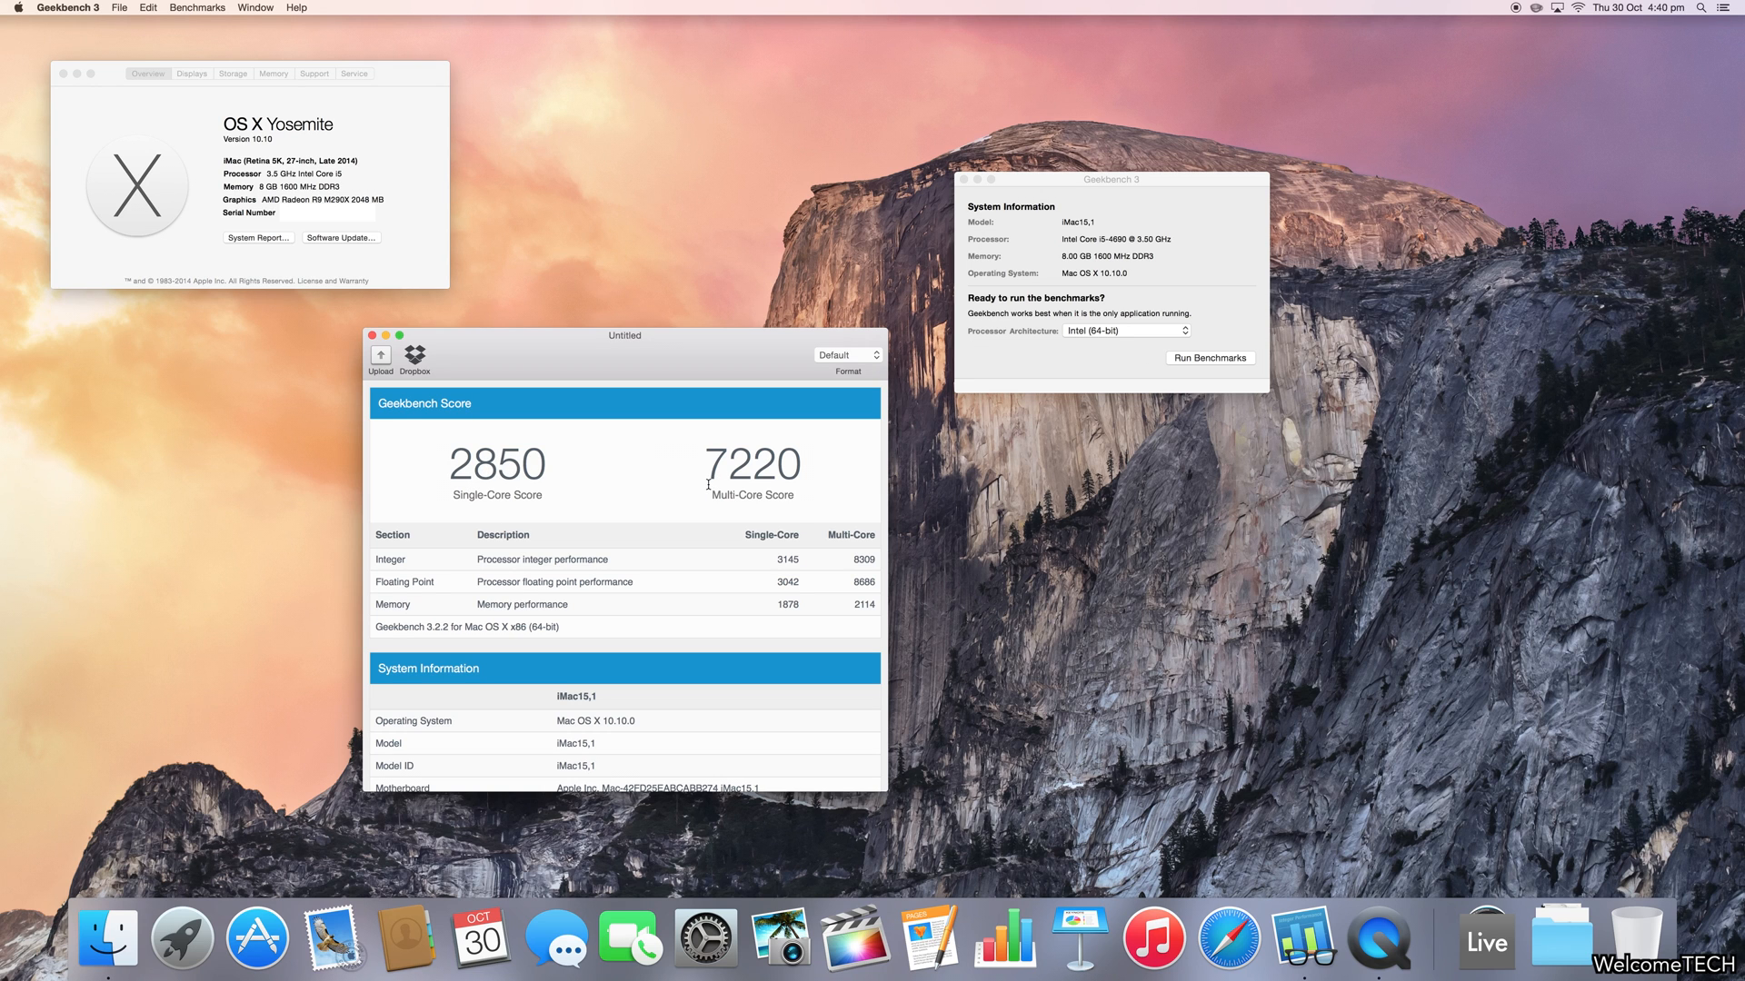
pyautogui.moveTo(820, 480)
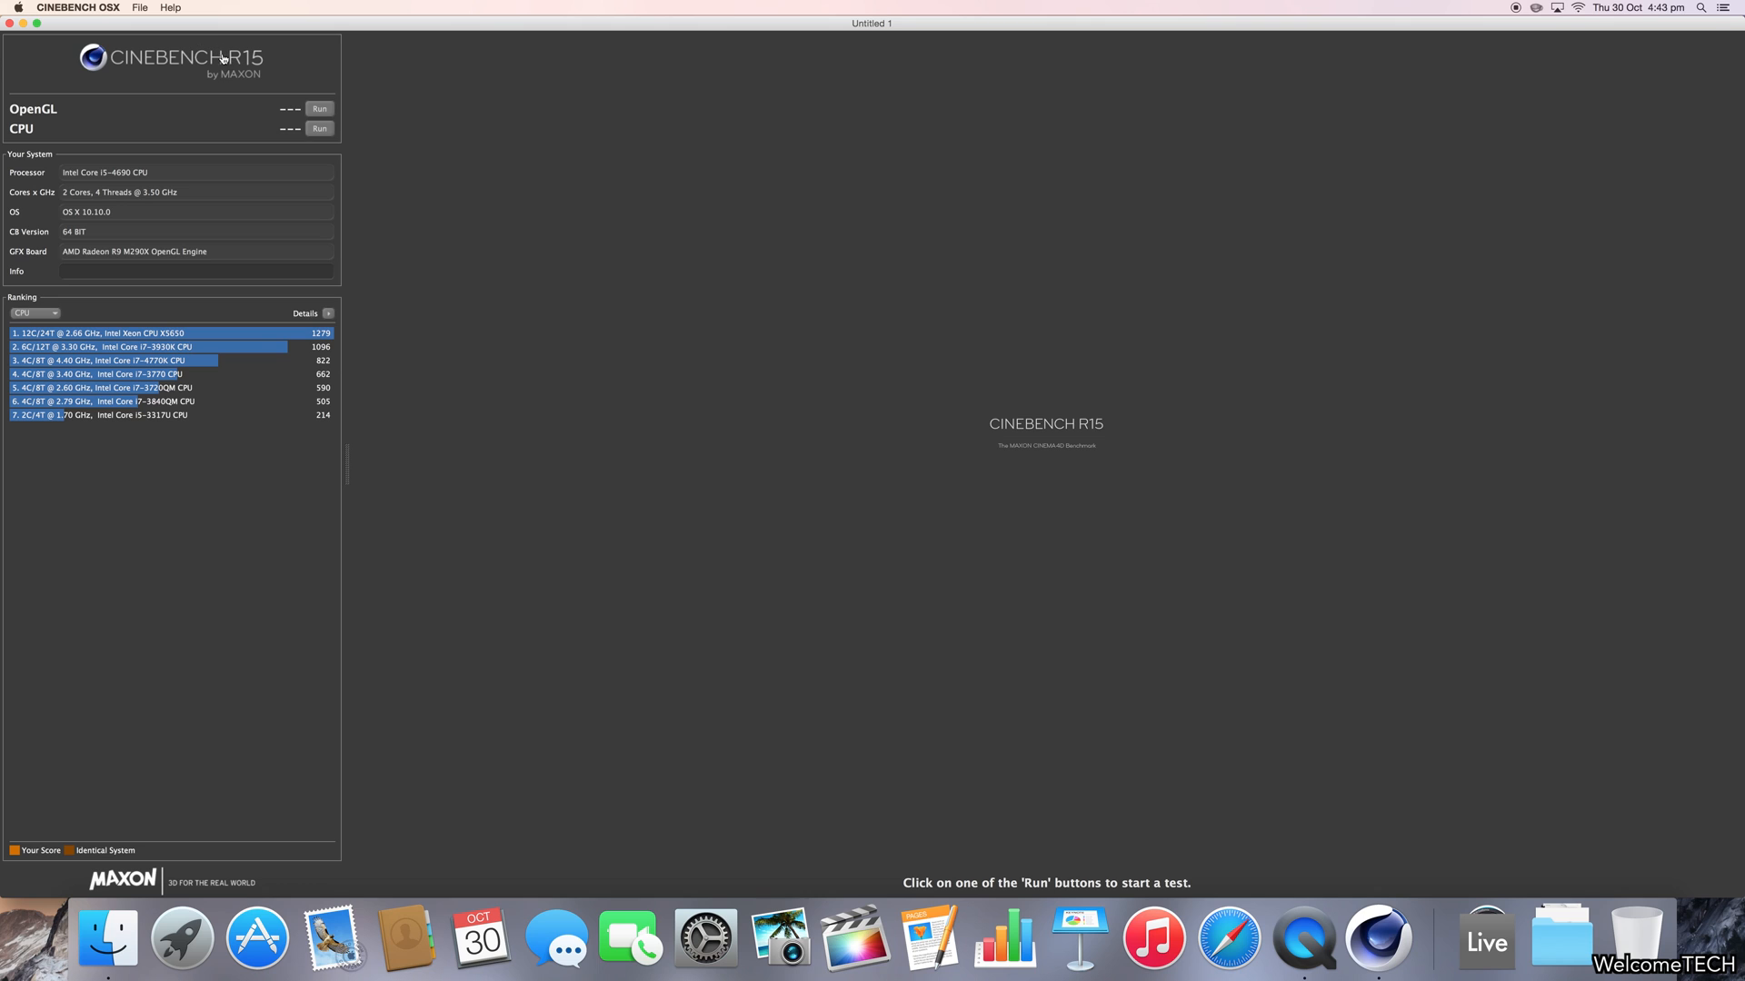
pyautogui.moveTo(255, 87)
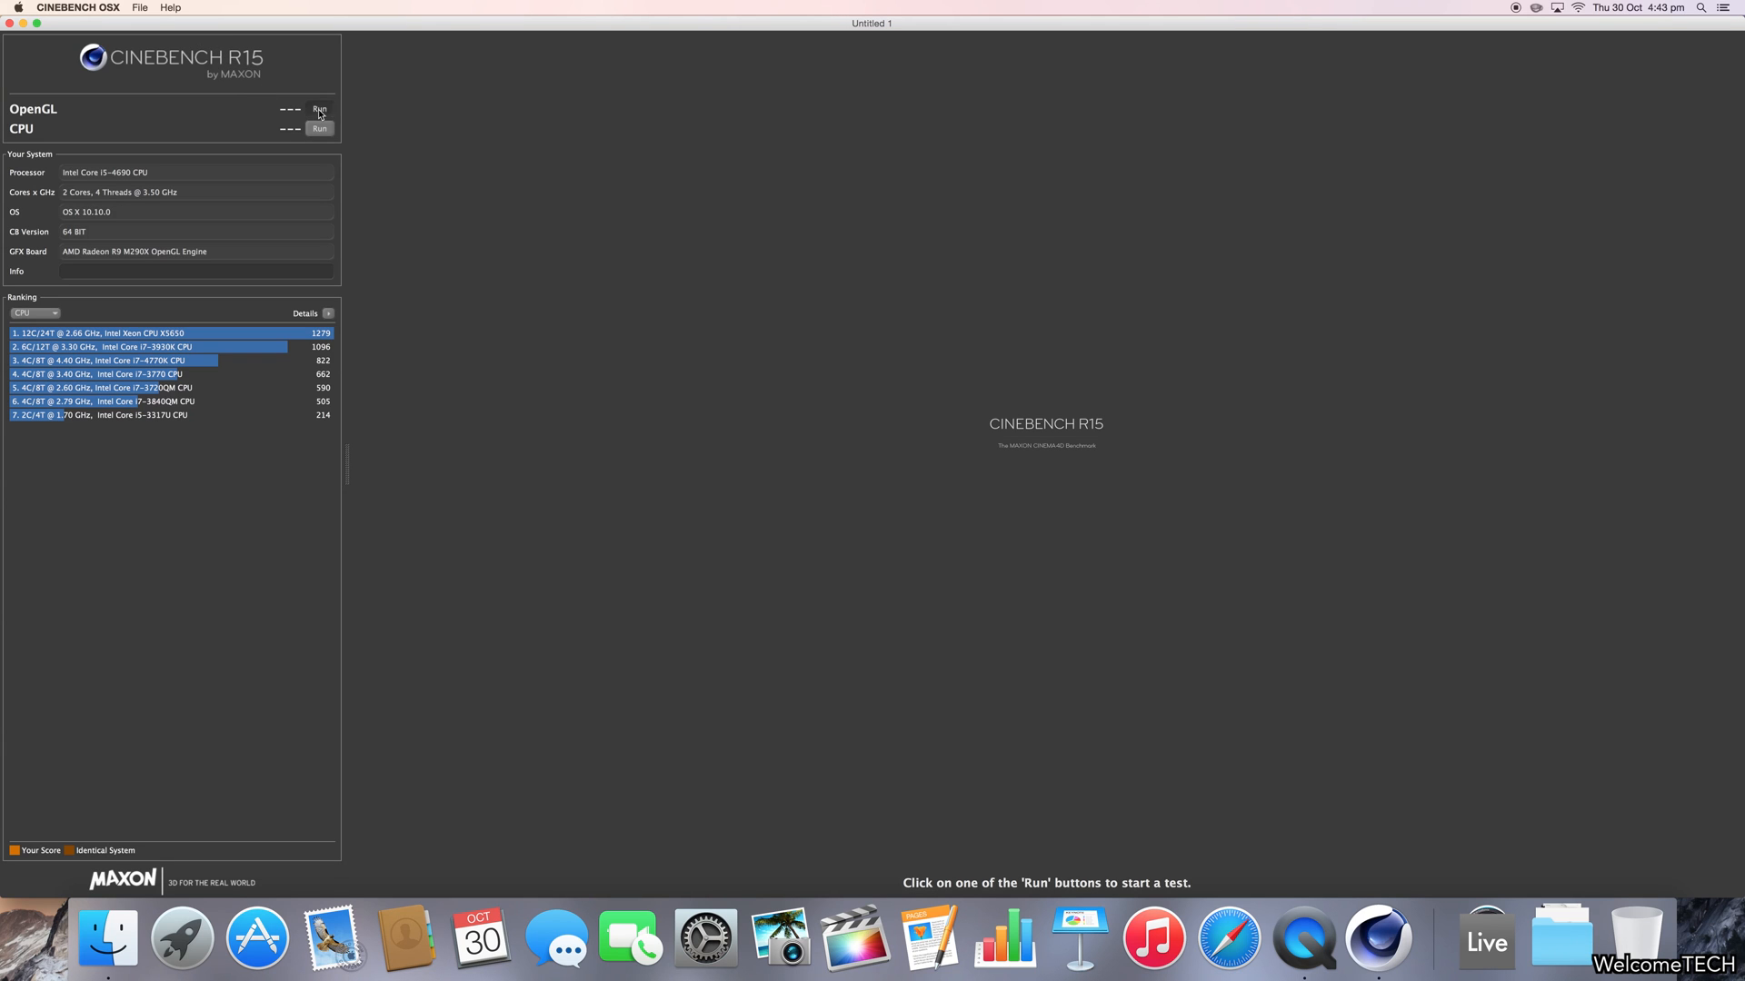
# - Start the Cinebench R15 OpenGL benchmark
pyautogui.click(319, 109)
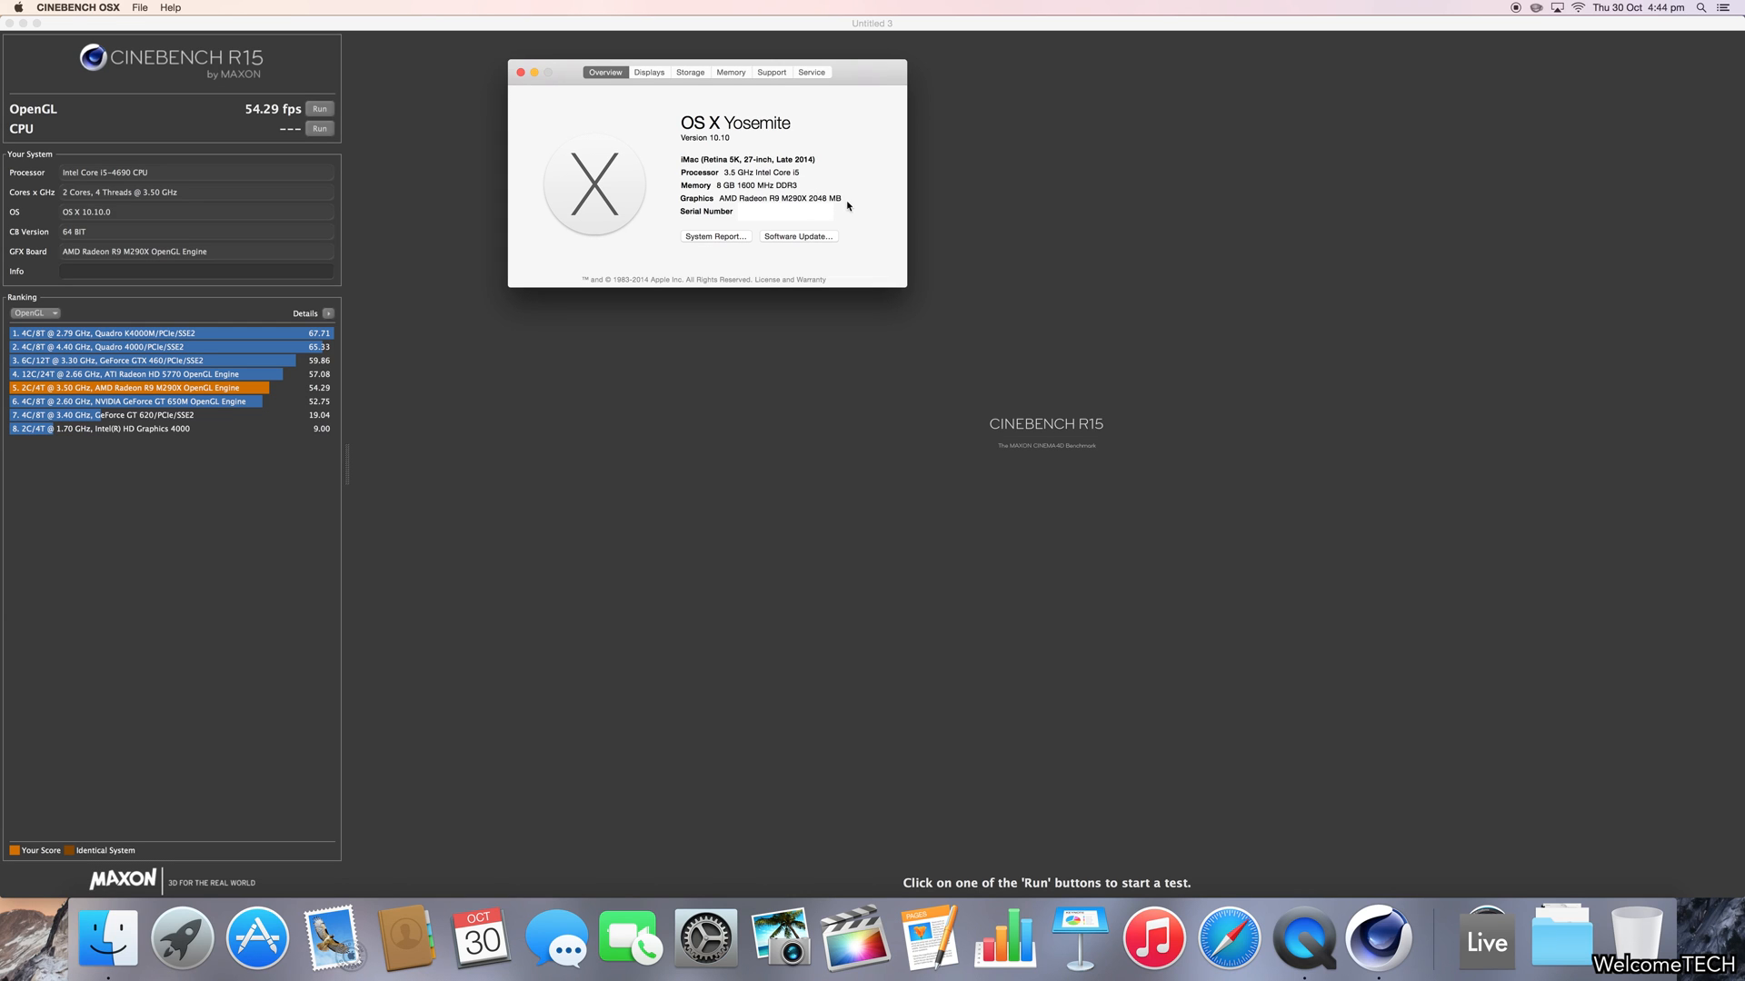
# - Start the Cinebench CPU render test after the 54.29 fps OpenGL result
pyautogui.click(319, 129)
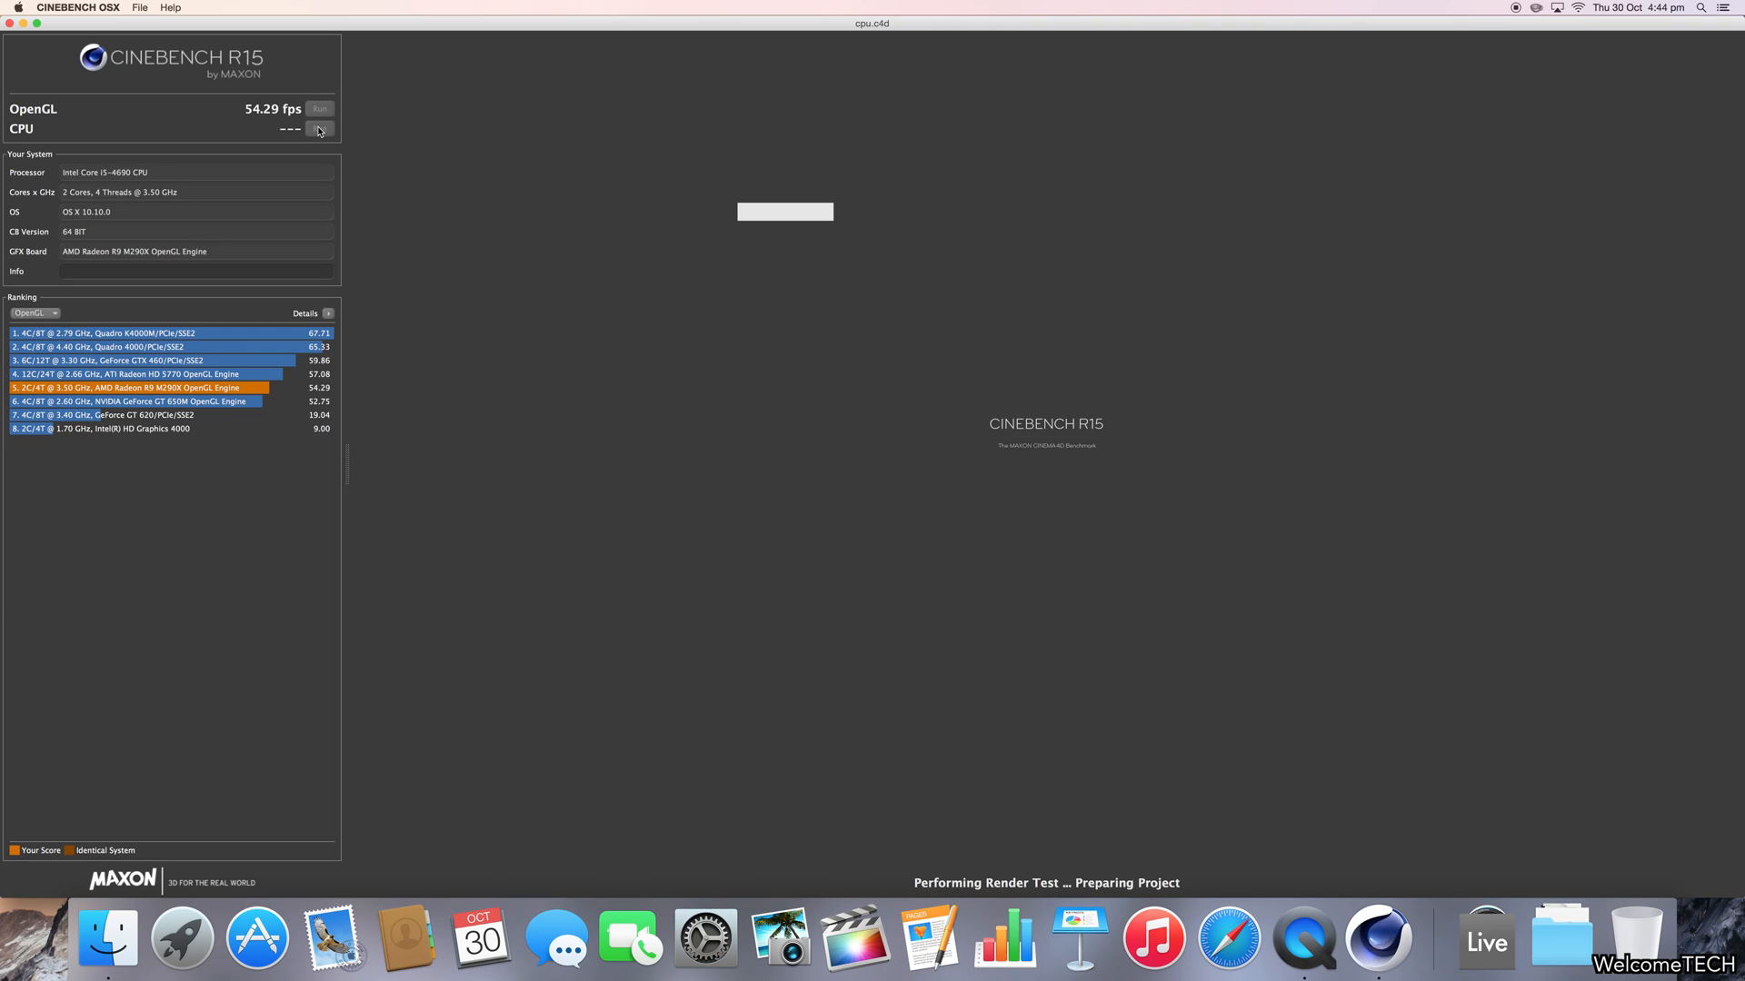
# - Press the CPU Run control again while the CPU render test proceeds
pyautogui.click(320, 128)
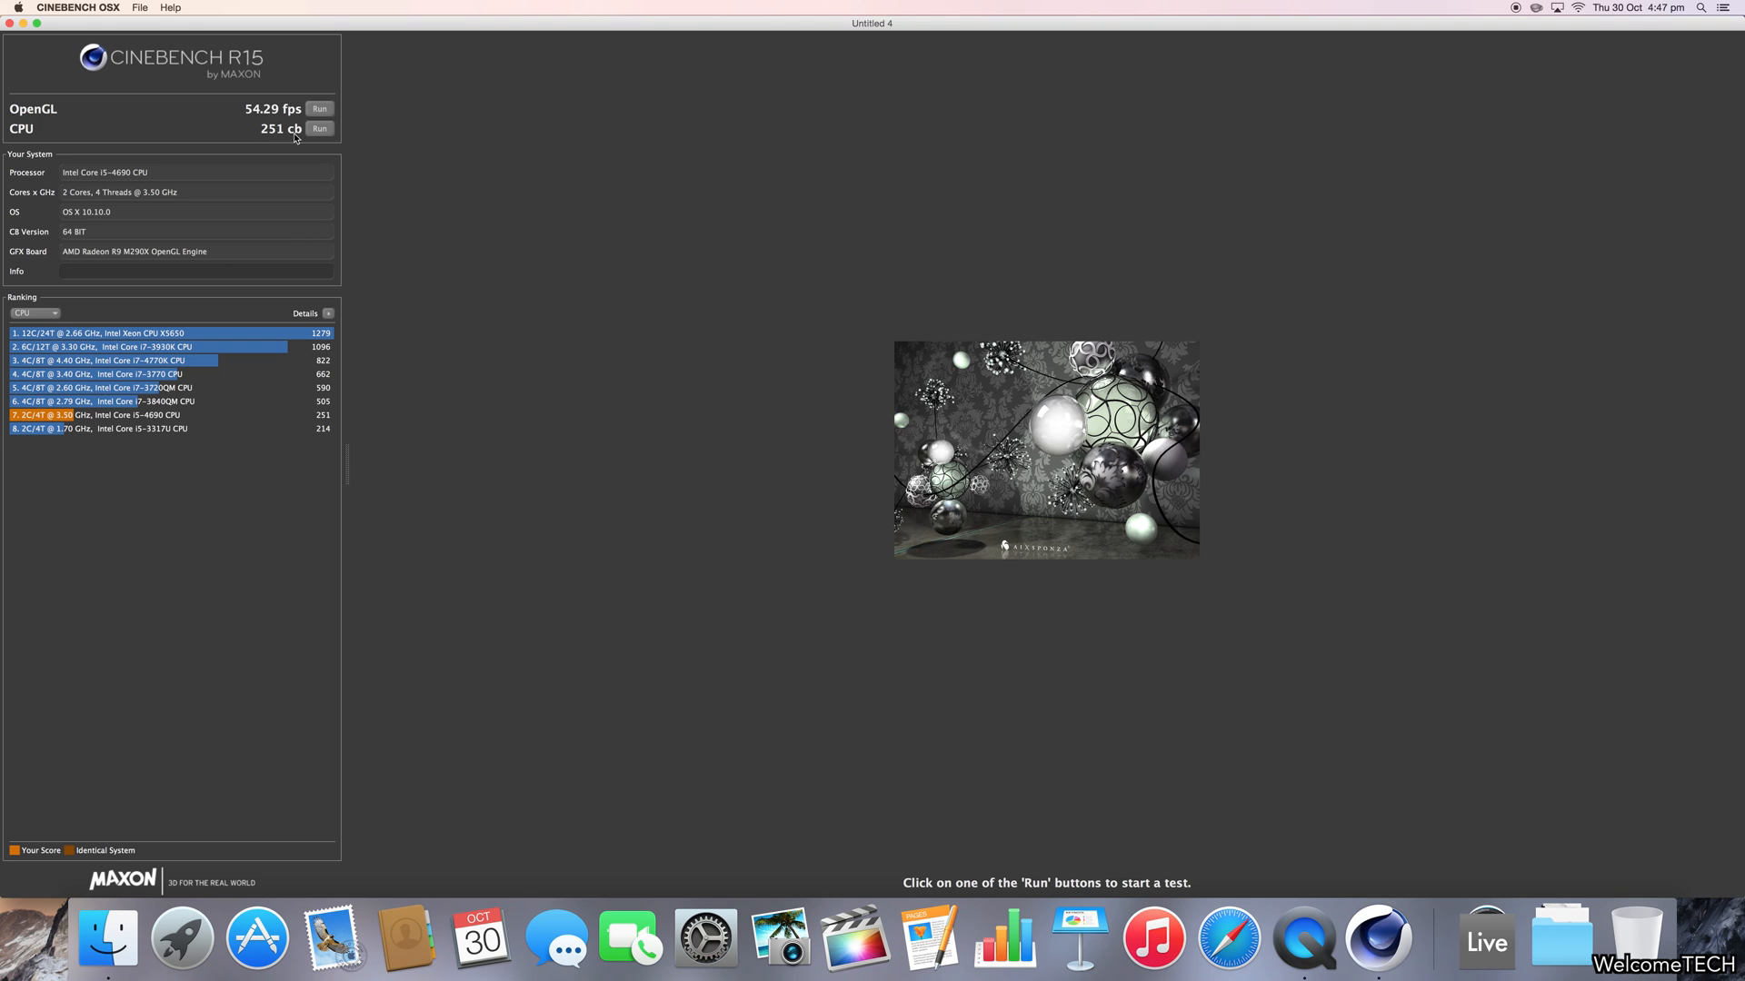
pyautogui.moveTo(388, 146)
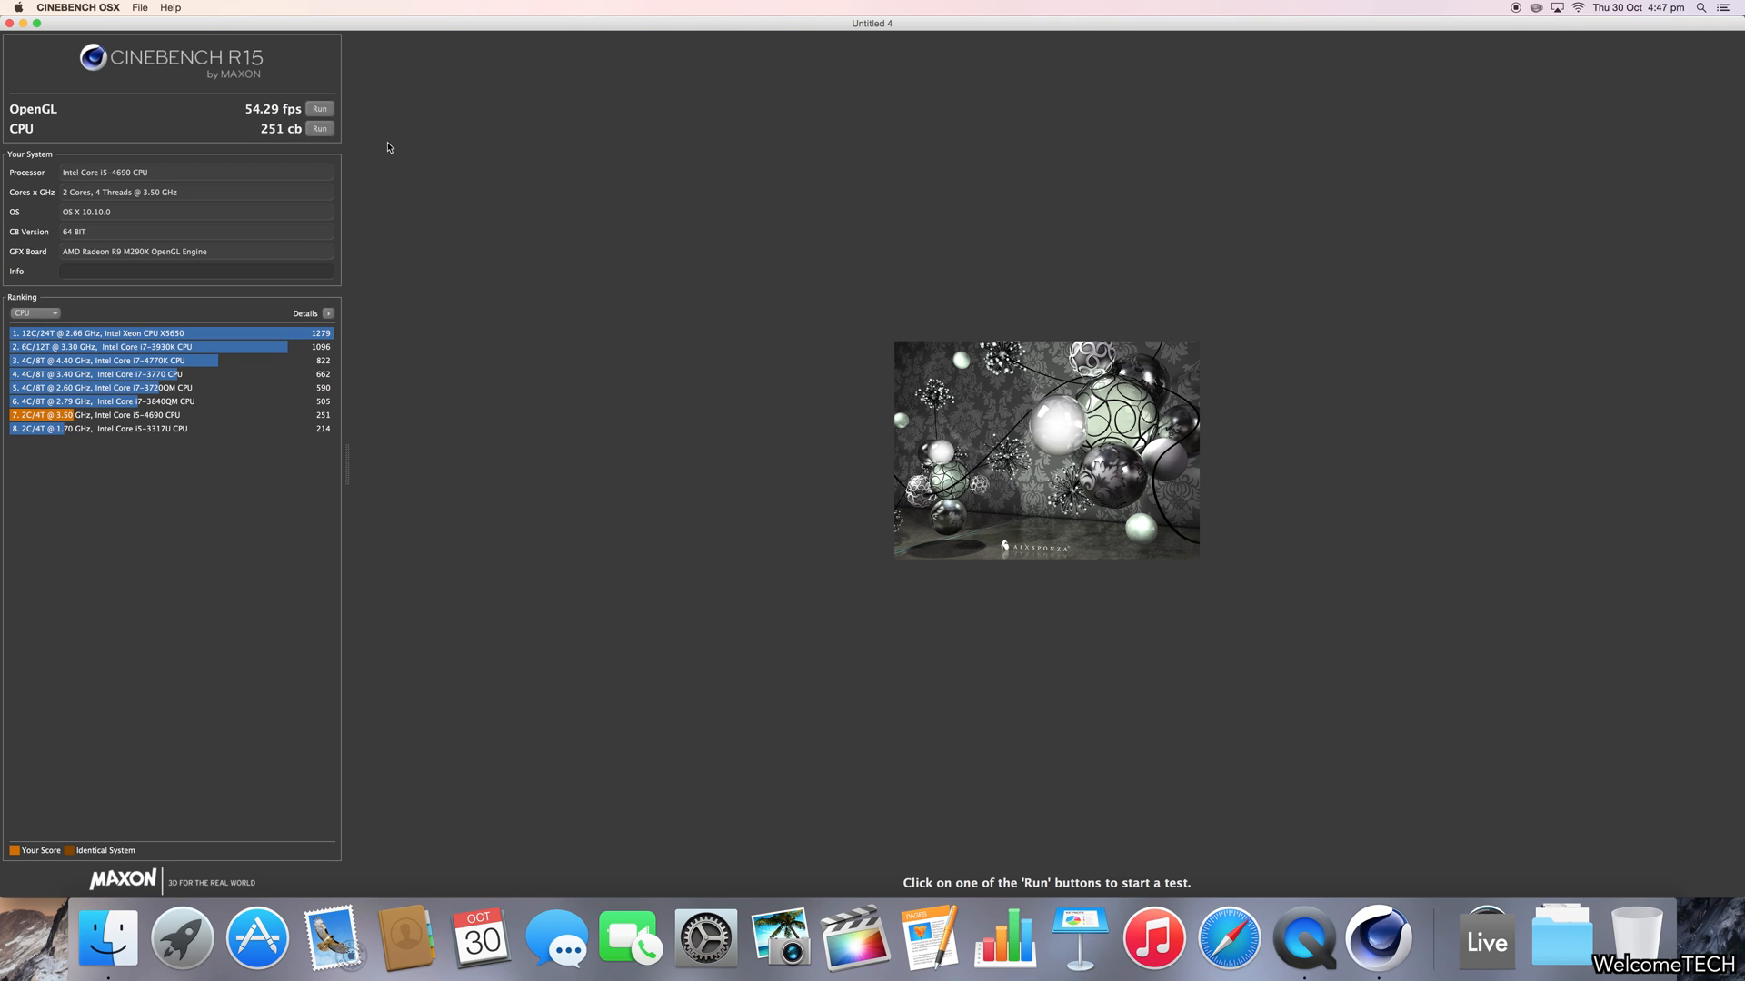